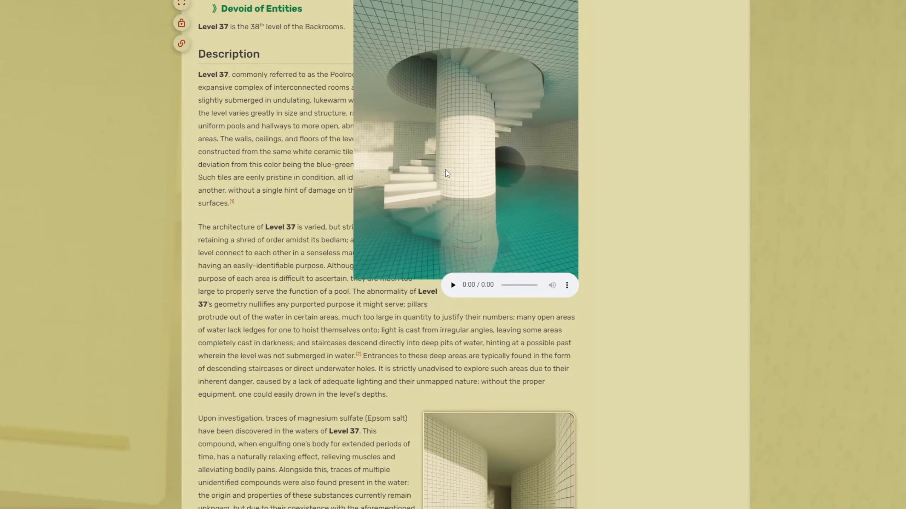
Extrude the floor-plan outline upward into wall strips and add loop cuts.
scroll("down", 3)
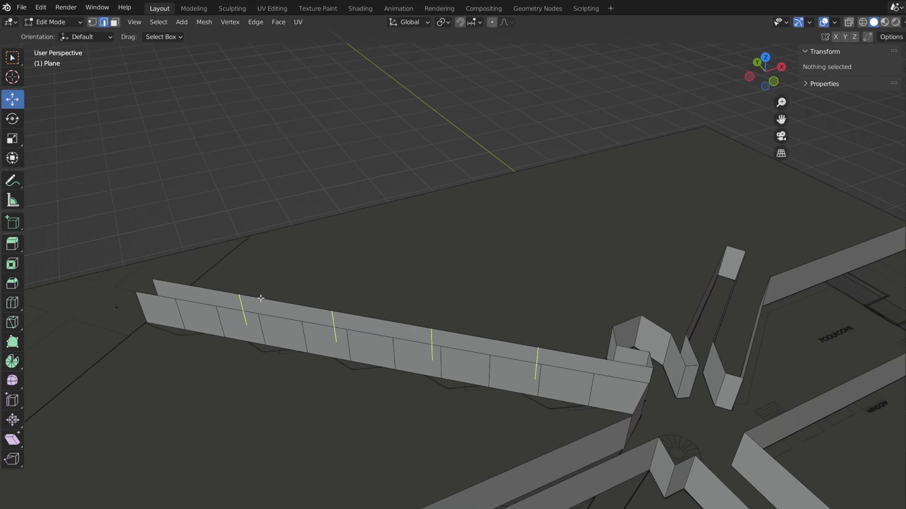
left_click(409, 22)
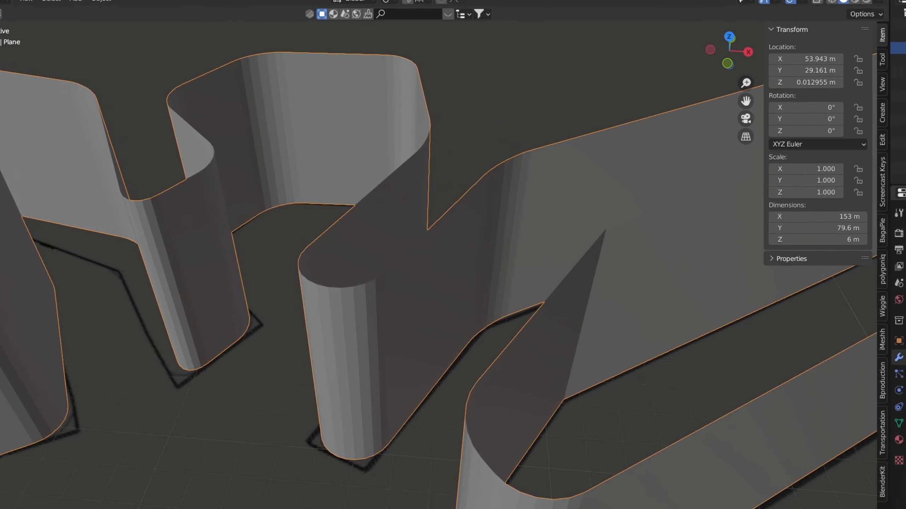
Limit the 1 m, 6-segment wall Bevel modifier to edges by Angle.
left_click(802, 260)
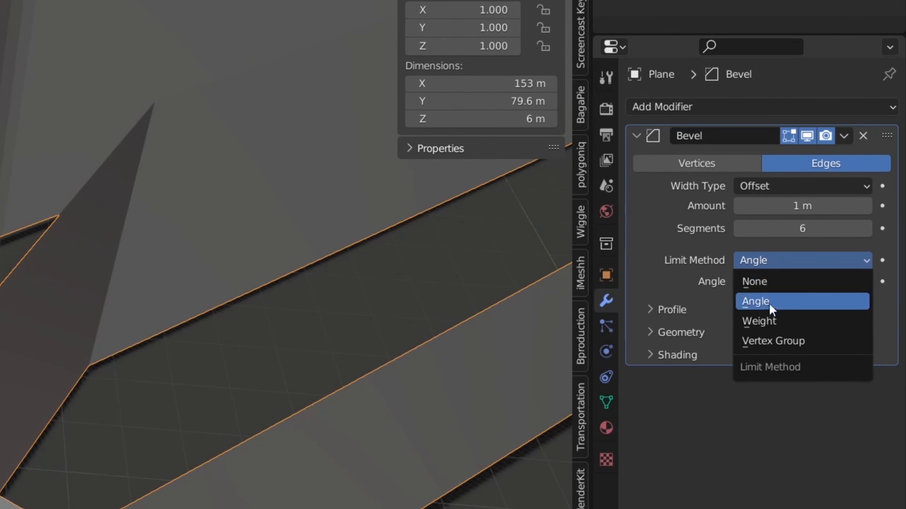
mouse_move(768, 321)
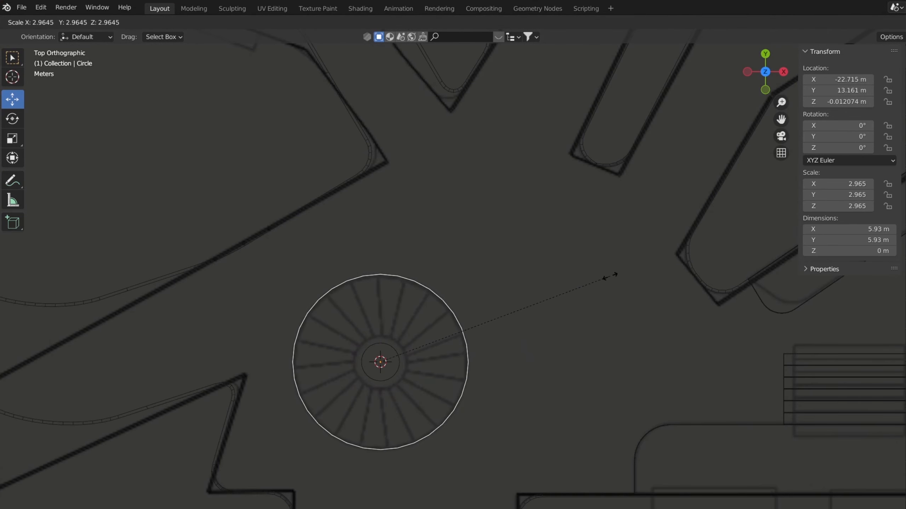
Fit the circle to the staircase outline and enable Object Offset on the cube's Array modifier.
key("Tab")
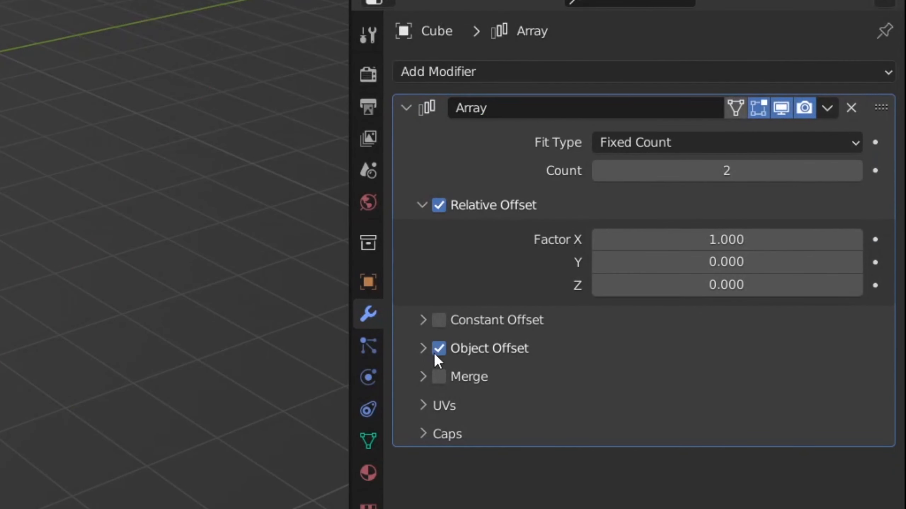
left_click(423, 348)
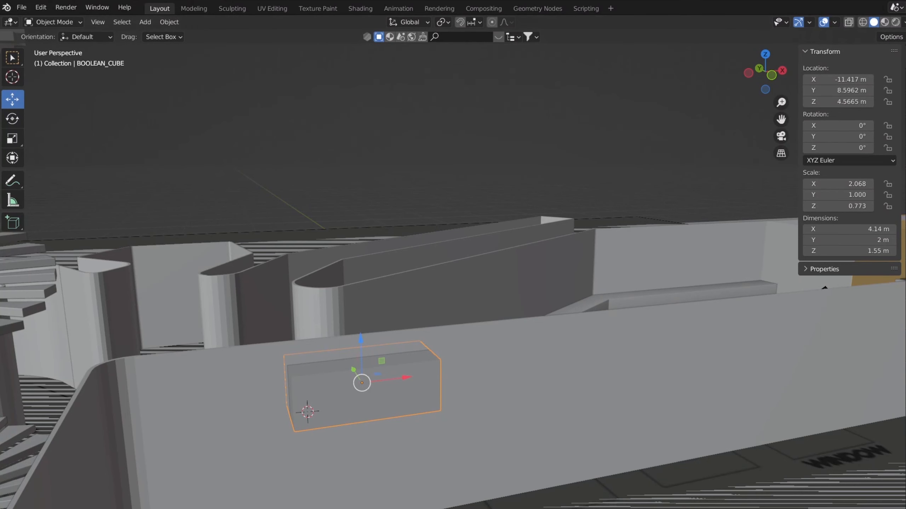
Cut the window opening with a BOOLEAN_CUBE difference and move the cutter into a new collection.
left_click(799, 419)
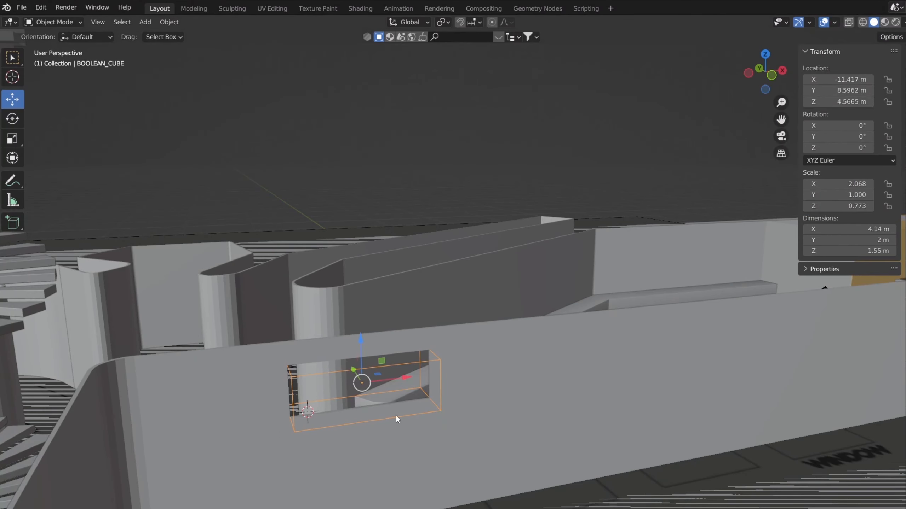
key("m")
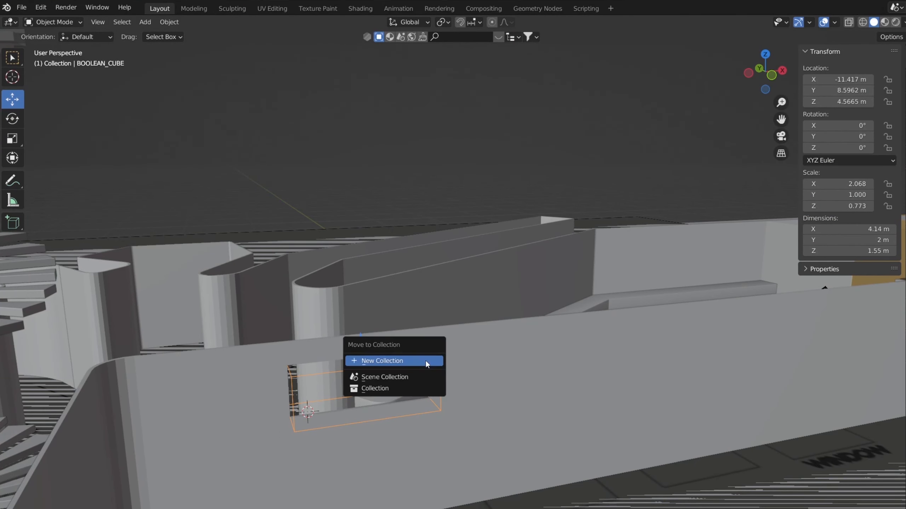
left_click(380, 360)
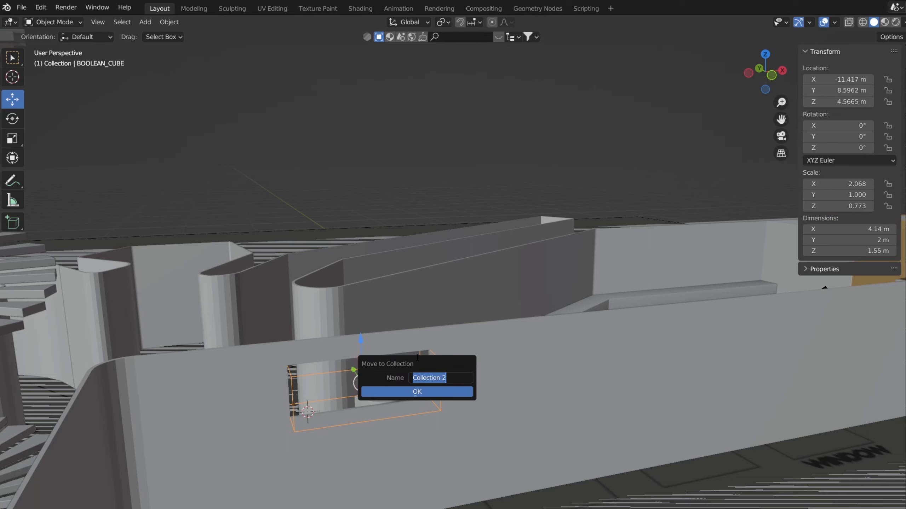
left_click(417, 391)
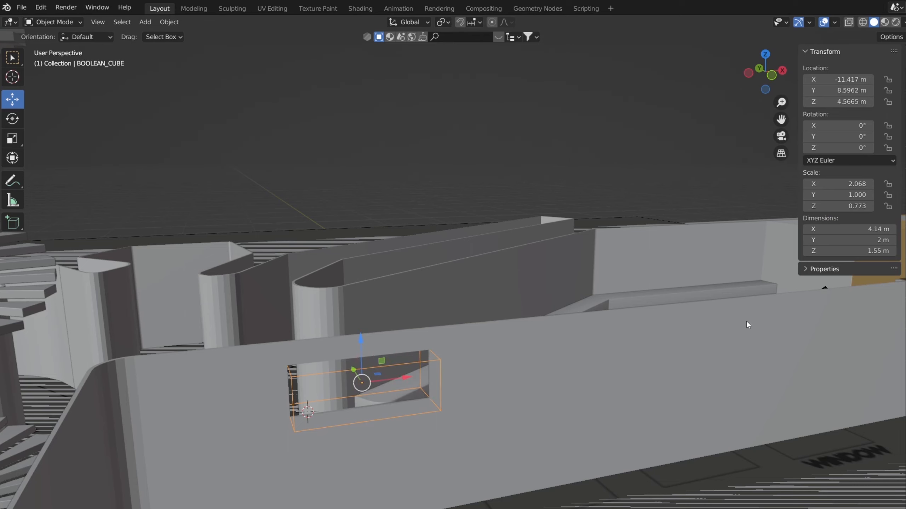
left_click(800, 203)
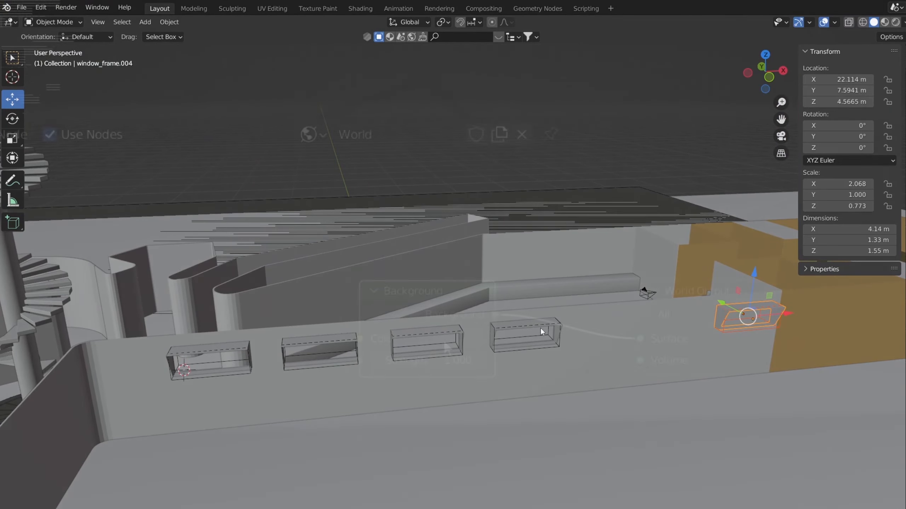
Add a Sun light to light the scene through the window openings.
left_click(451, 338)
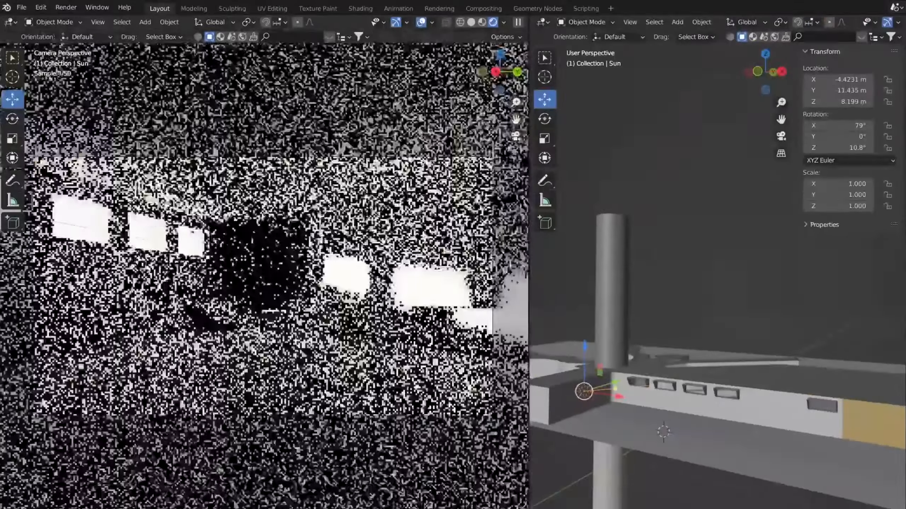
Isolate the window frame in Local View and subdivide its pane into a grid of faces.
left_click(97, 18)
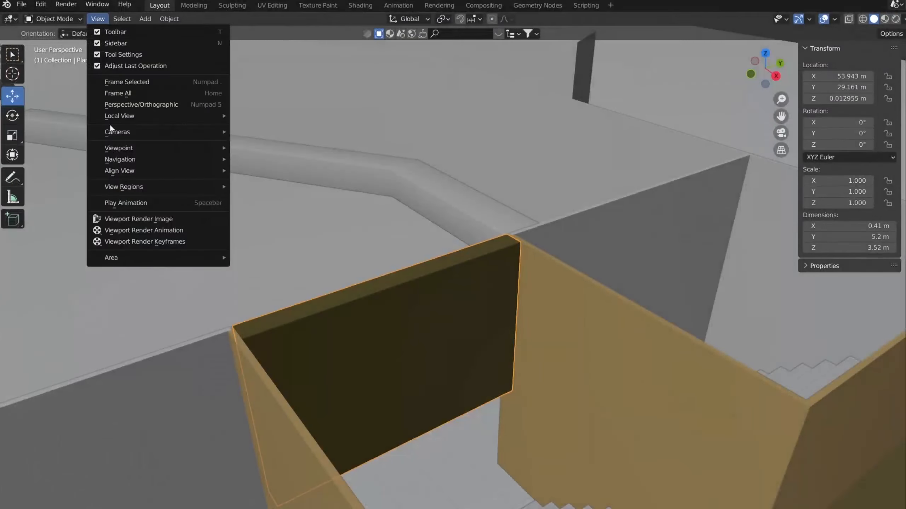
left_click(120, 116)
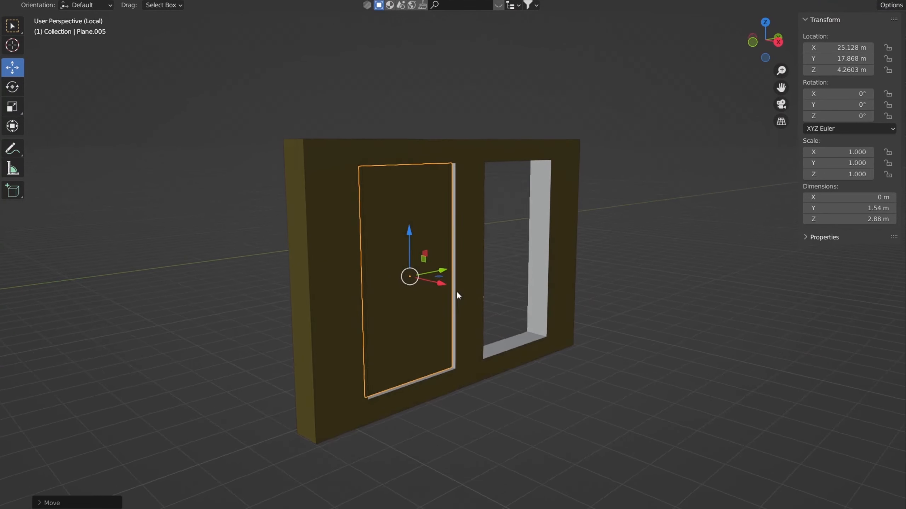
key("Tab")
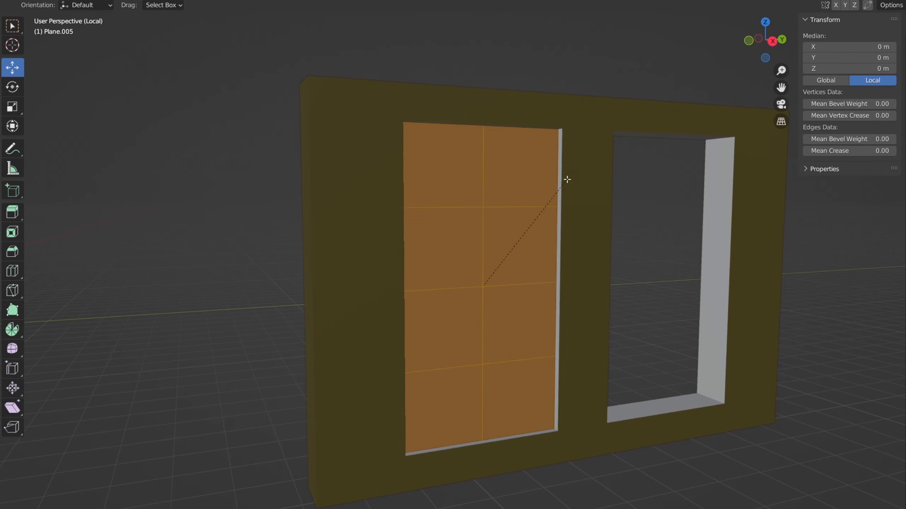
left_click(158, 7)
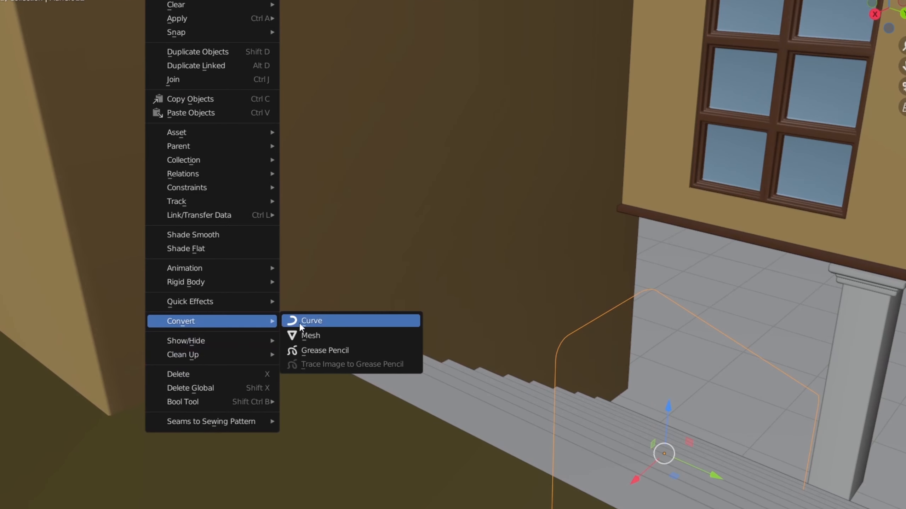
Convert the handrail mesh to a curve, show its Geometry settings, and adjust the cylinder post.
left_click(311, 321)
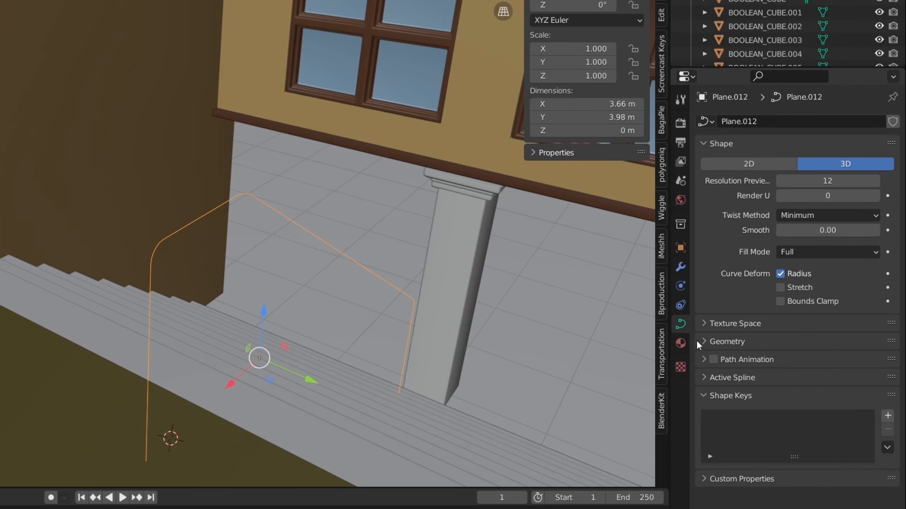
left_click(727, 341)
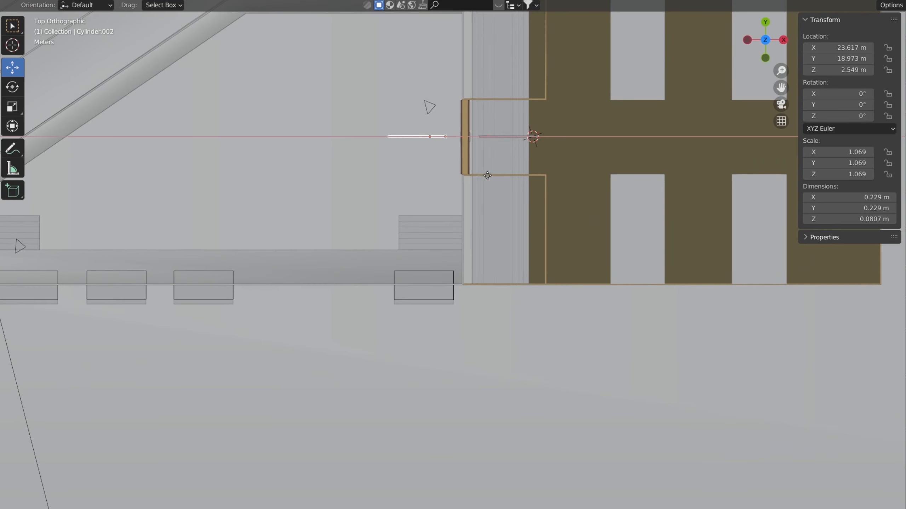
key("r")
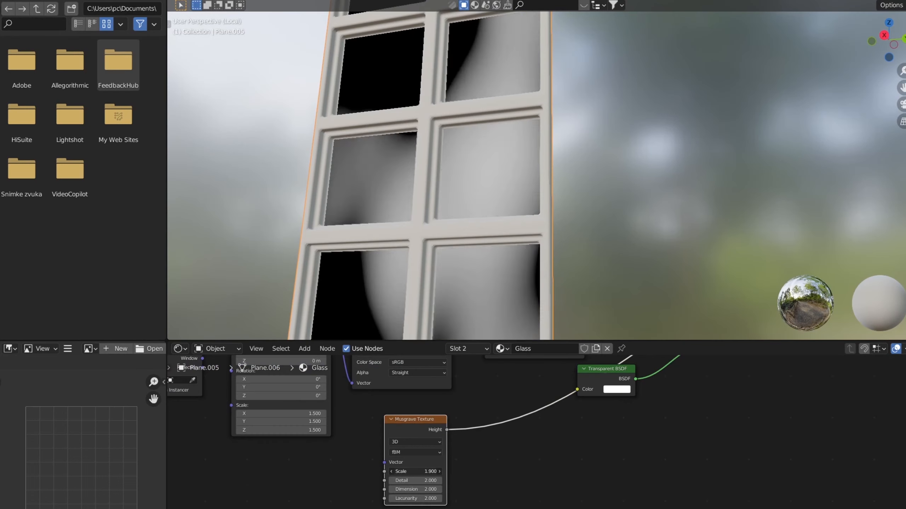
Feed the Musgrave texture Height into the Glass material's Transparent BSDF colour.
left_click(415, 471)
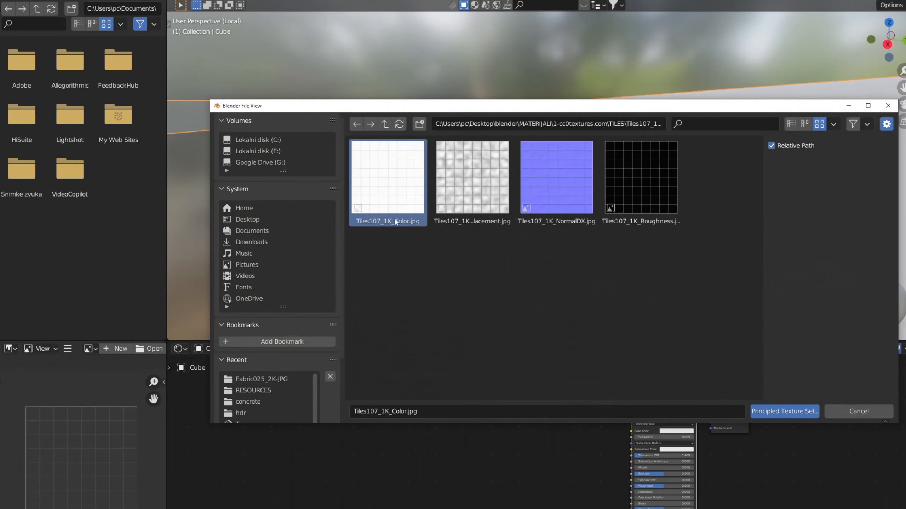
Build the cube's material from all four Tiles107 maps via Principled Texture Setup.
left_click(640, 179)
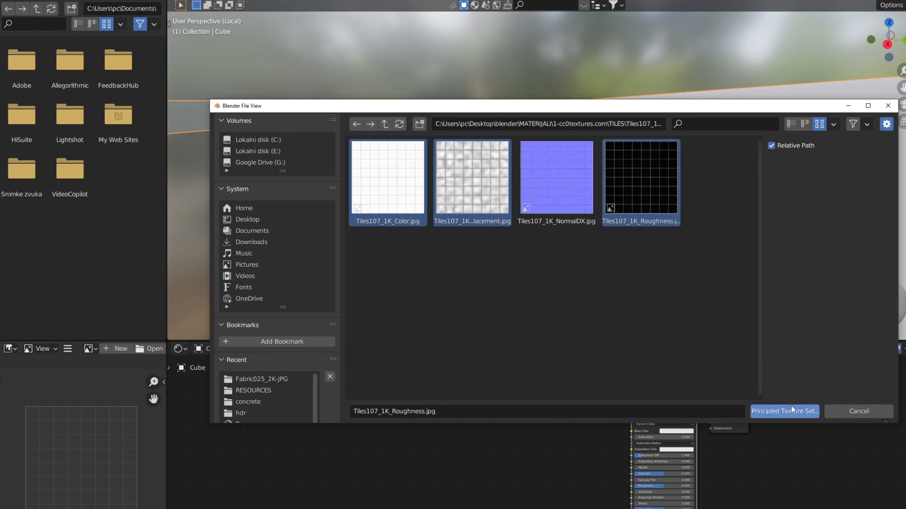
left_click(784, 411)
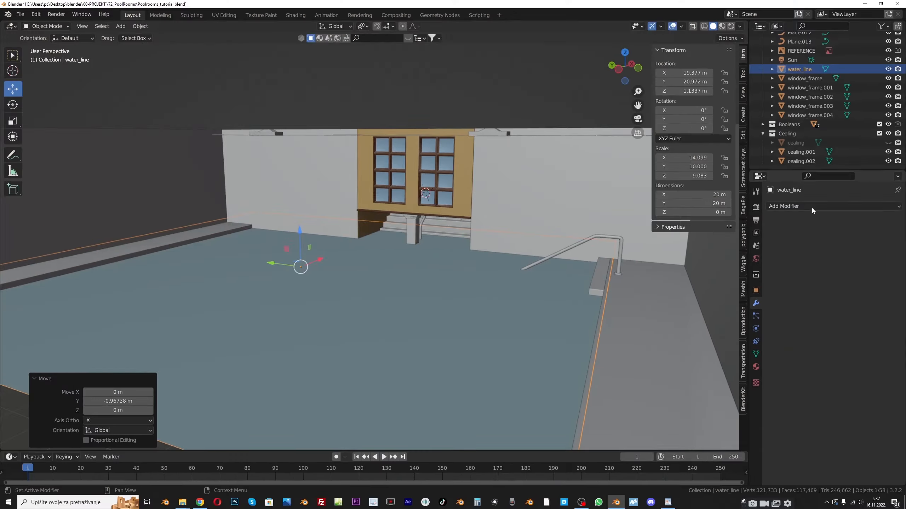
Add an Ocean modifier to the water_line plane for rippling water.
left_click(784, 206)
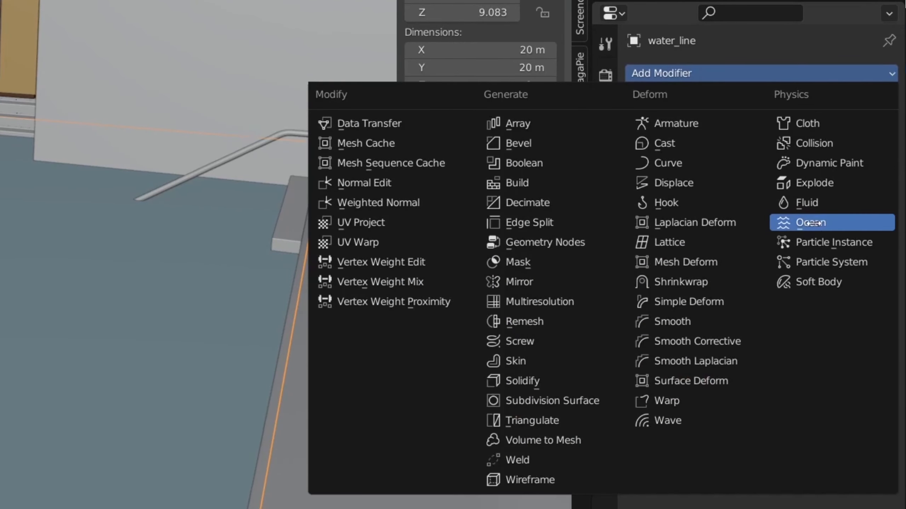
left_click(811, 222)
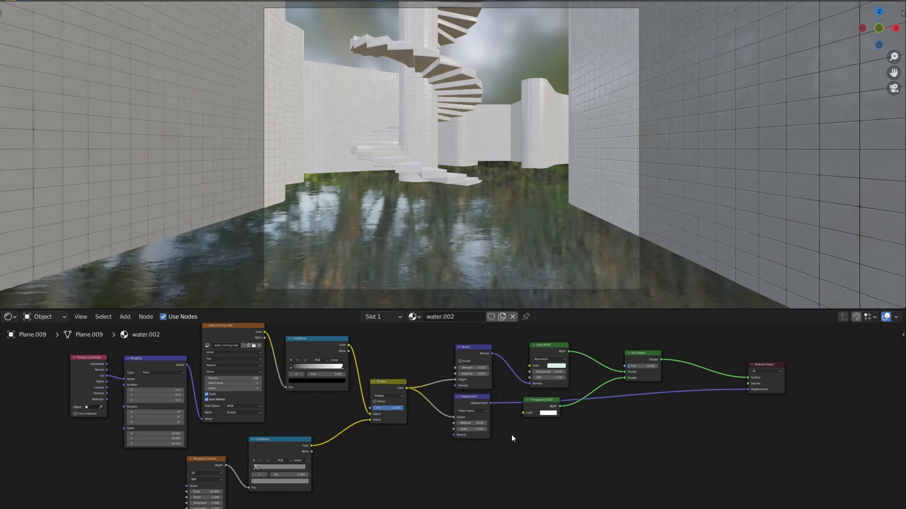
Render the scene to check the water.002 material reflecting the tiled walls and staircase.
key("F12")
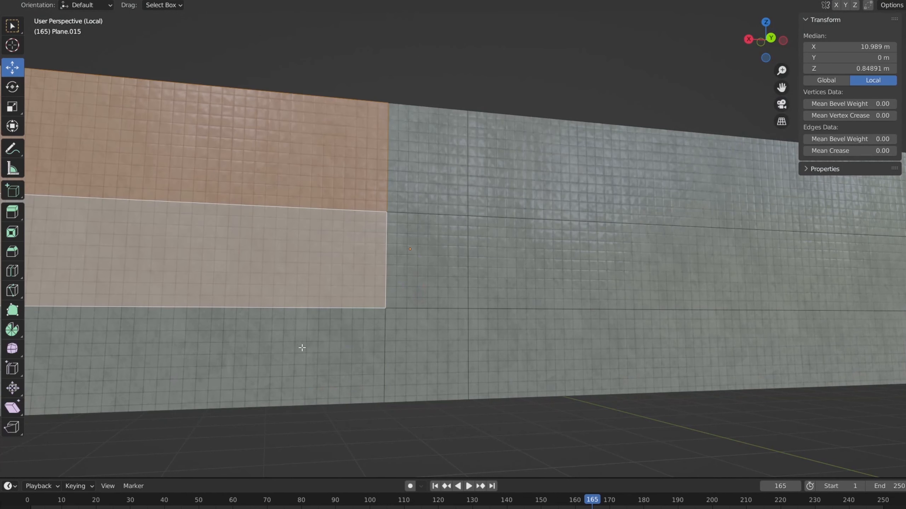
Delete the rest of the wall vertices, keeping only the small tile patch, and leave Edit Mode.
key("x")
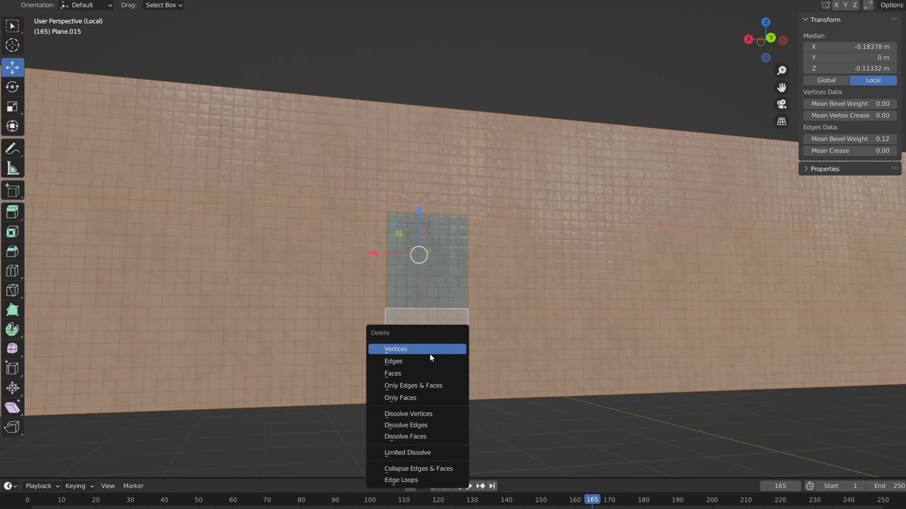
left_click(395, 349)
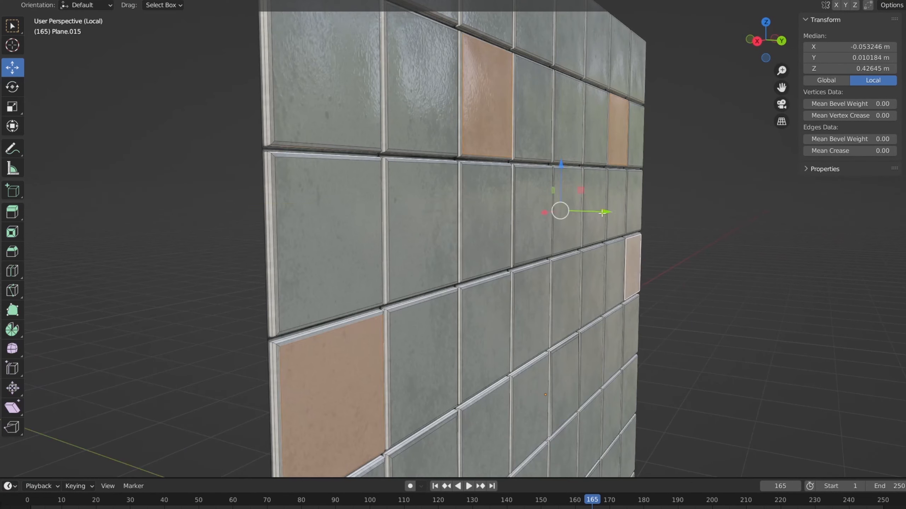
key("Tab")
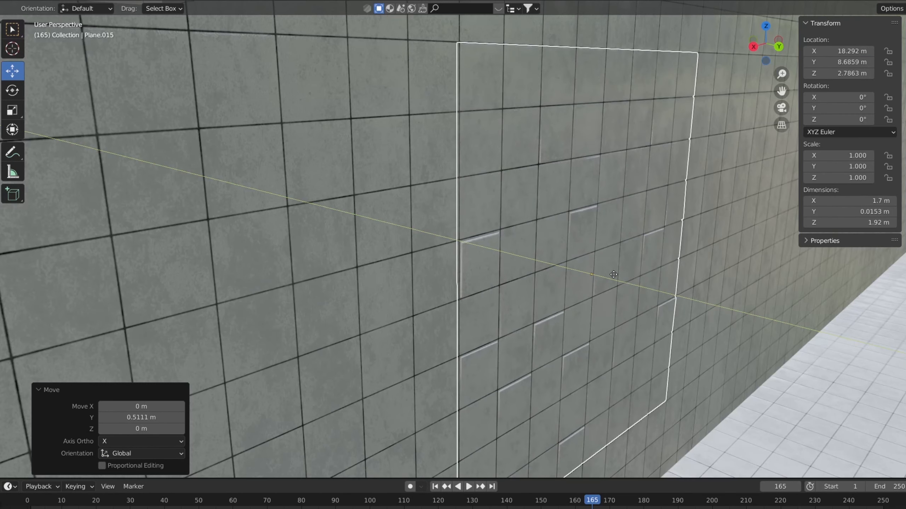